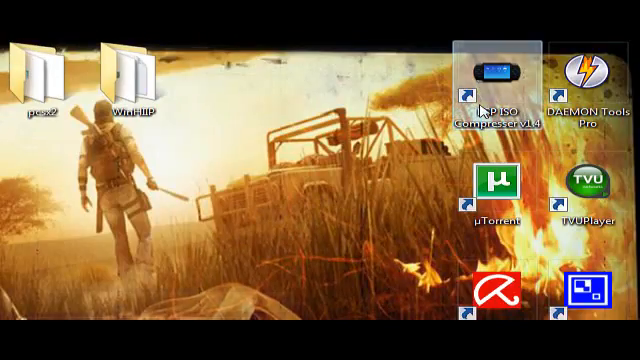
Launch PSP ISO Compressor v1.4 from its desktop shortcut.
double_click(492, 76)
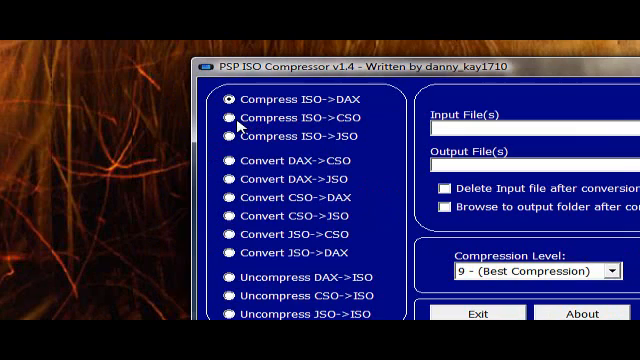
Choose the Compress ISO->CSO mode for the WWE Smackdown VS. Raw 2009 ISO at level 9.
left_click(230, 120)
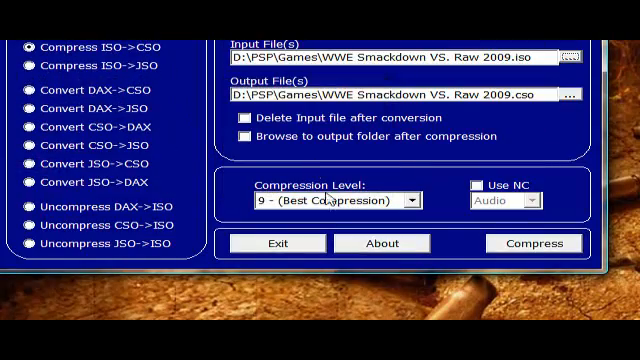
mouse_move(336, 204)
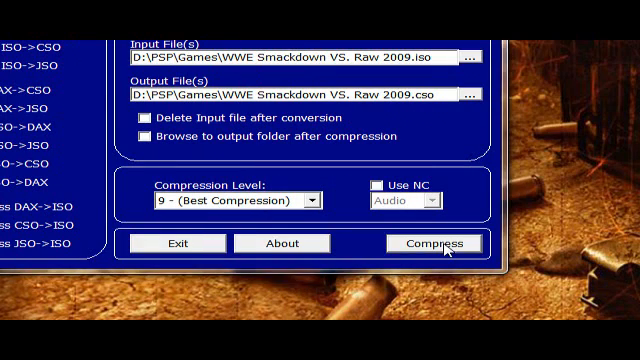
Start the level-9 compression, running the ciso.exe converter on the WWE Smackdown ISO.
left_click(434, 244)
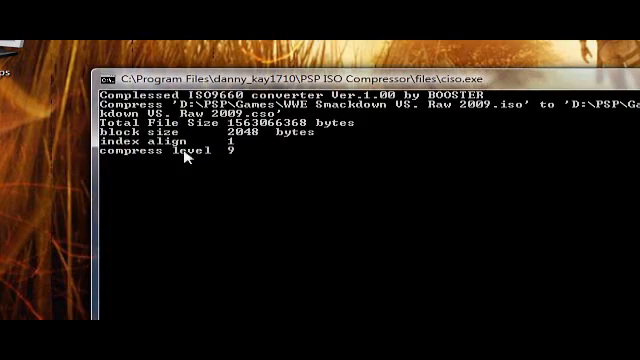
mouse_move(470, 198)
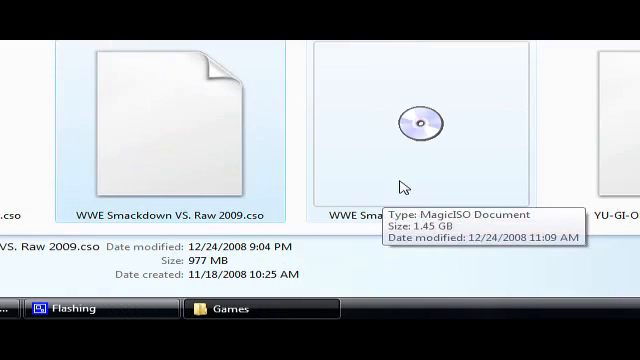
Select the WWE Smackdown ISO to show its 1.45 GB size beside the 977 MB CSO.
left_click(430, 120)
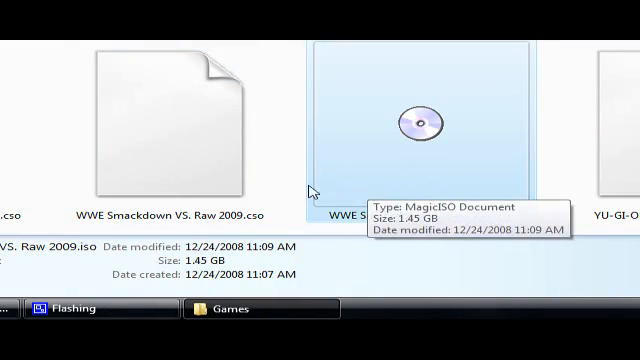